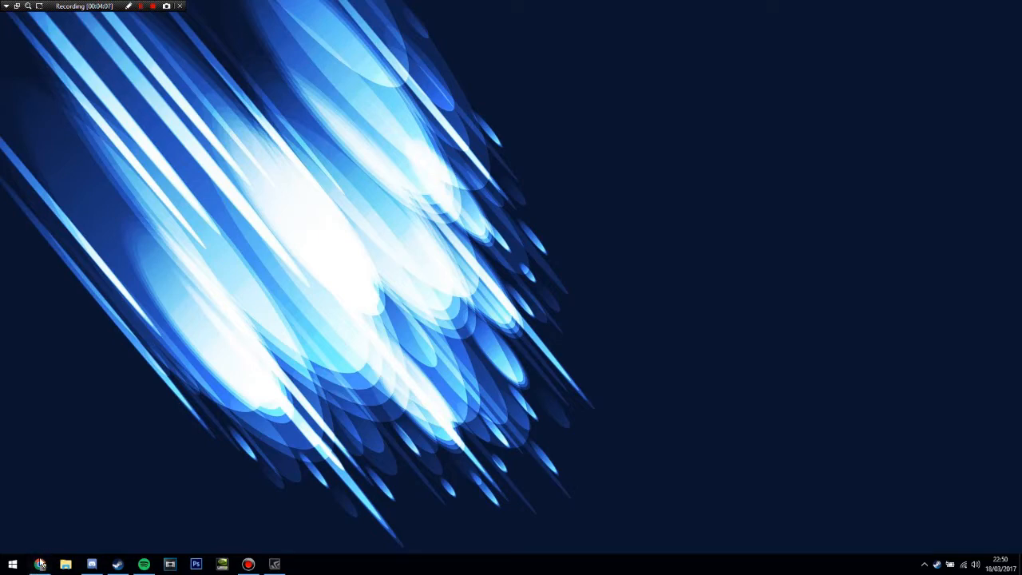
- Launch the web browser to reach the GeForce Experience download page
{"action": "left_click", "coordinate": [40, 562]}
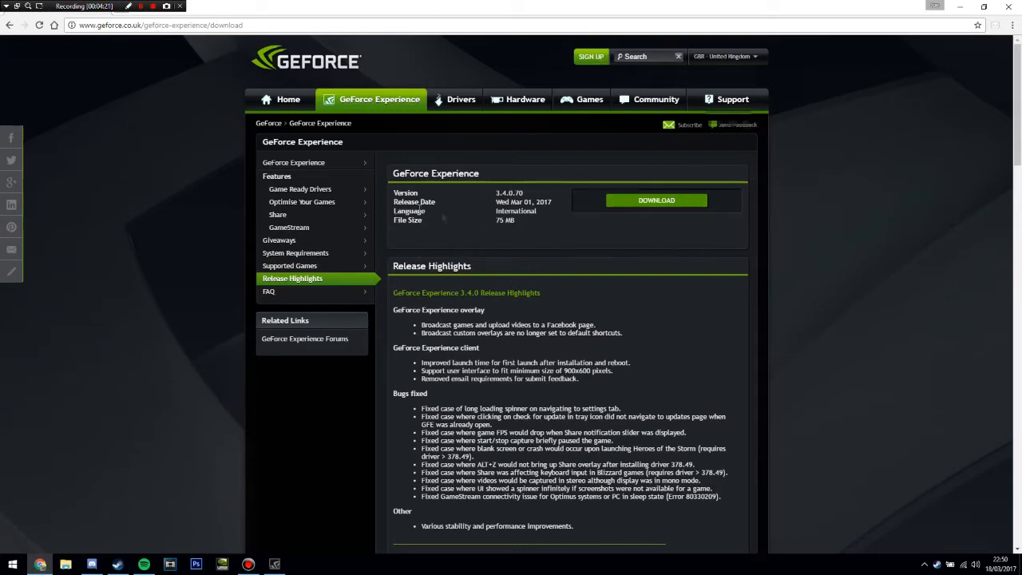
{"action": "mouse_move", "coordinate": [386, 189]}
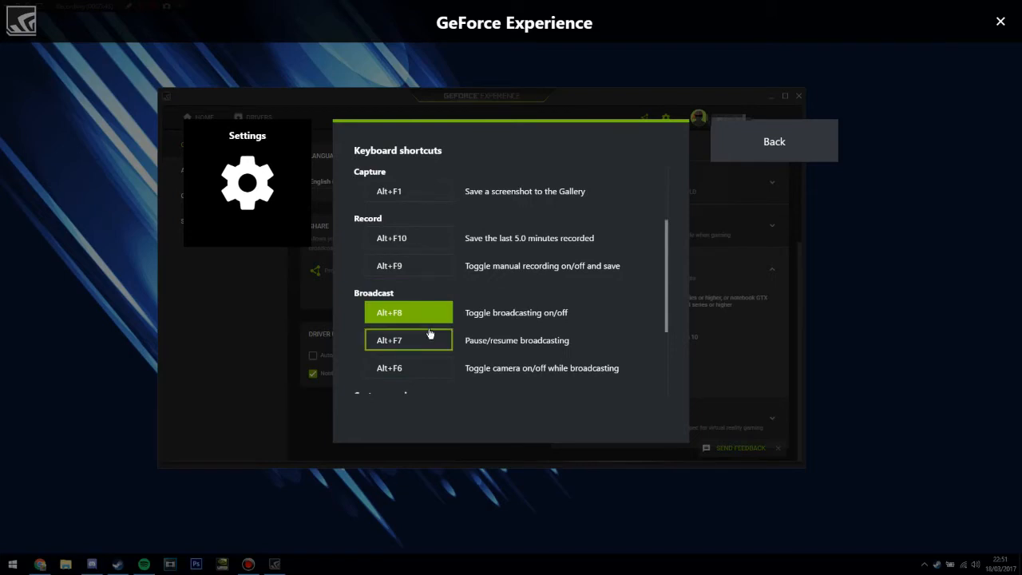
- Select the broadcasting toggle shortcut (Alt+F8) in Keyboard shortcuts to reassign it
{"action": "left_click", "coordinate": [408, 311]}
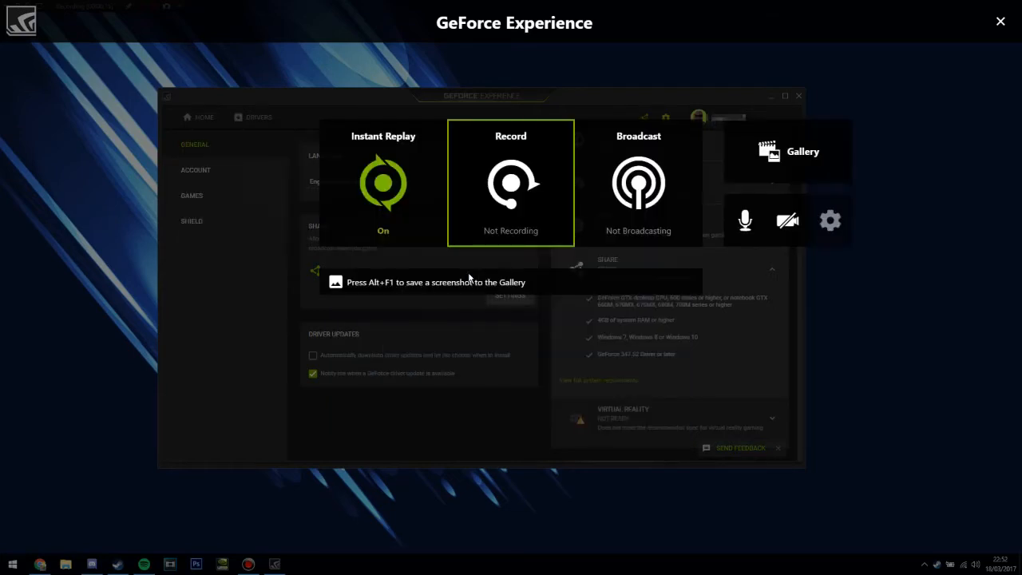
- Close the Share overlay after reviewing Instant Replay, Record, Broadcast and the microphone
{"action": "left_click", "coordinate": [744, 221]}
{"action": "type", "text": "audio"}
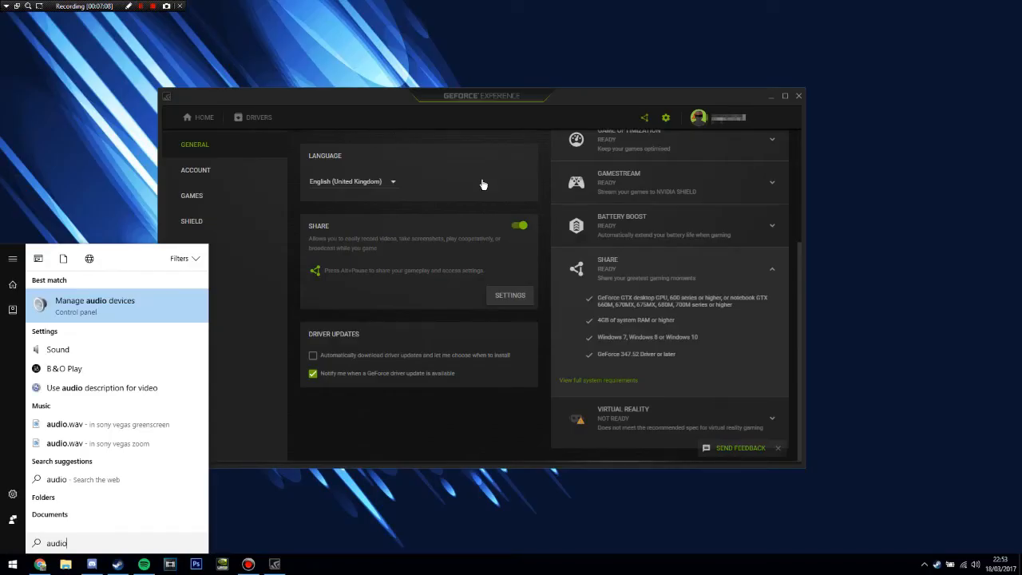
- Reopen the Share overlay with Alt+Z once the microphone is configured in Windows Sound
{"action": "key", "text": "Alt+z"}
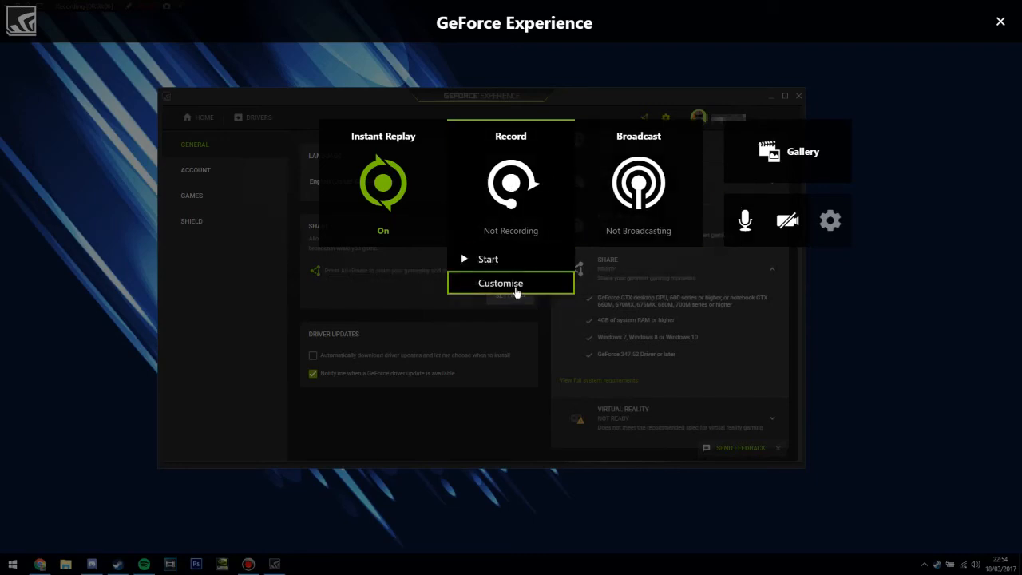
- Customise recording to Custom quality at 60 FPS and list the available resolutions
{"action": "left_click", "coordinate": [511, 283]}
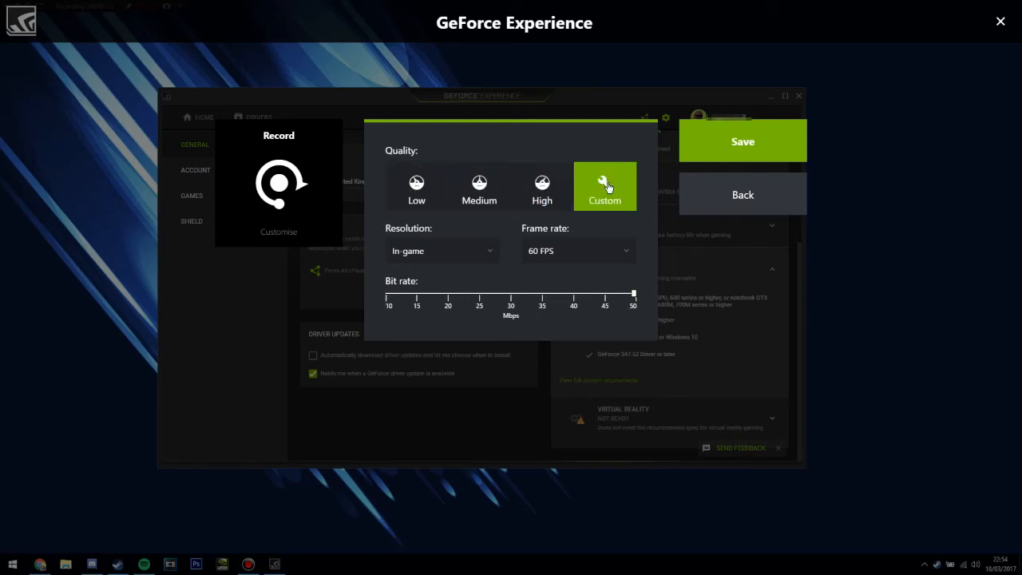
{"action": "mouse_move", "coordinate": [546, 247]}
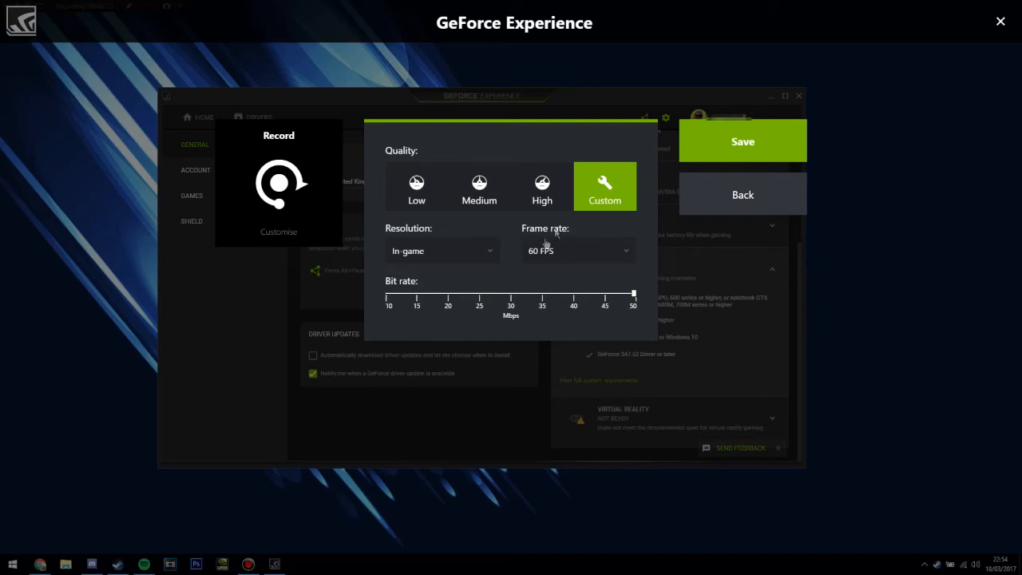
{"action": "left_click", "coordinate": [441, 249]}
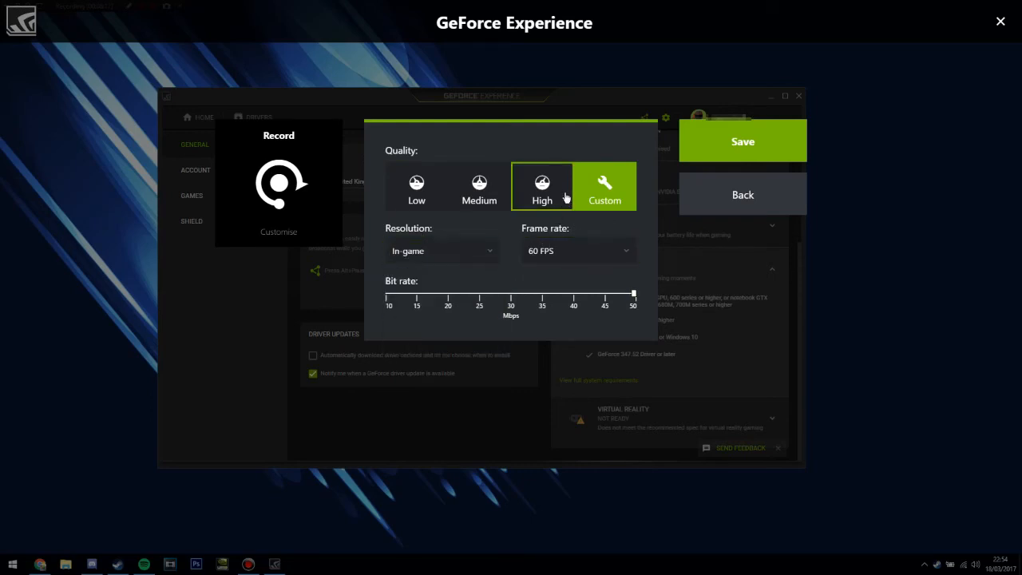
{"action": "left_click", "coordinate": [440, 250]}
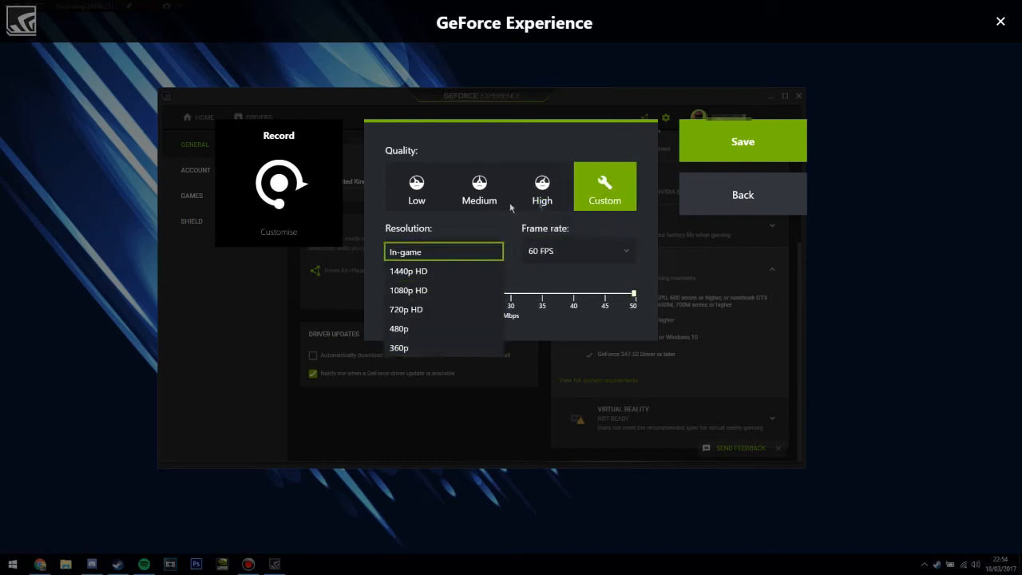